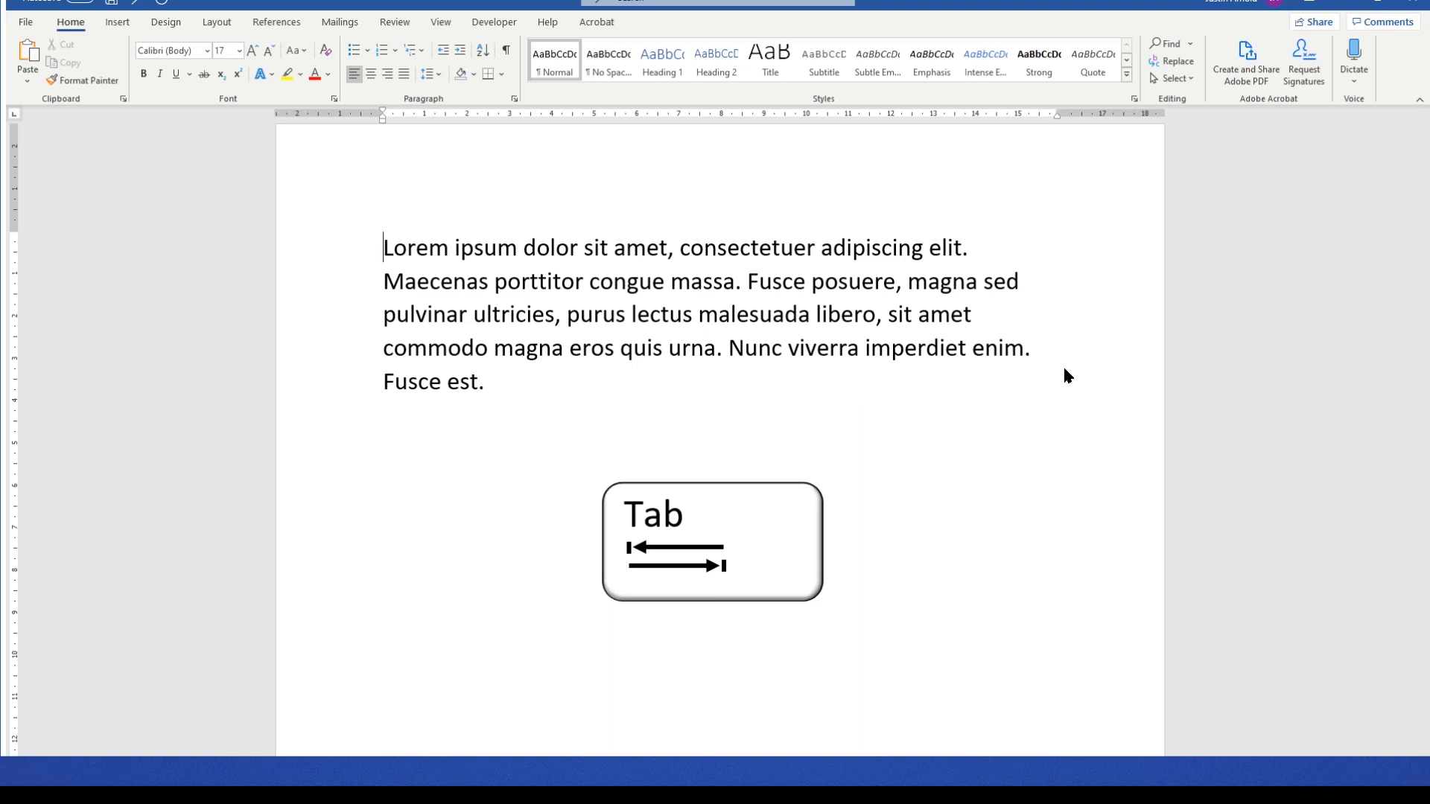
{"action": "mouse_move", "coordinate": [1061, 429]}
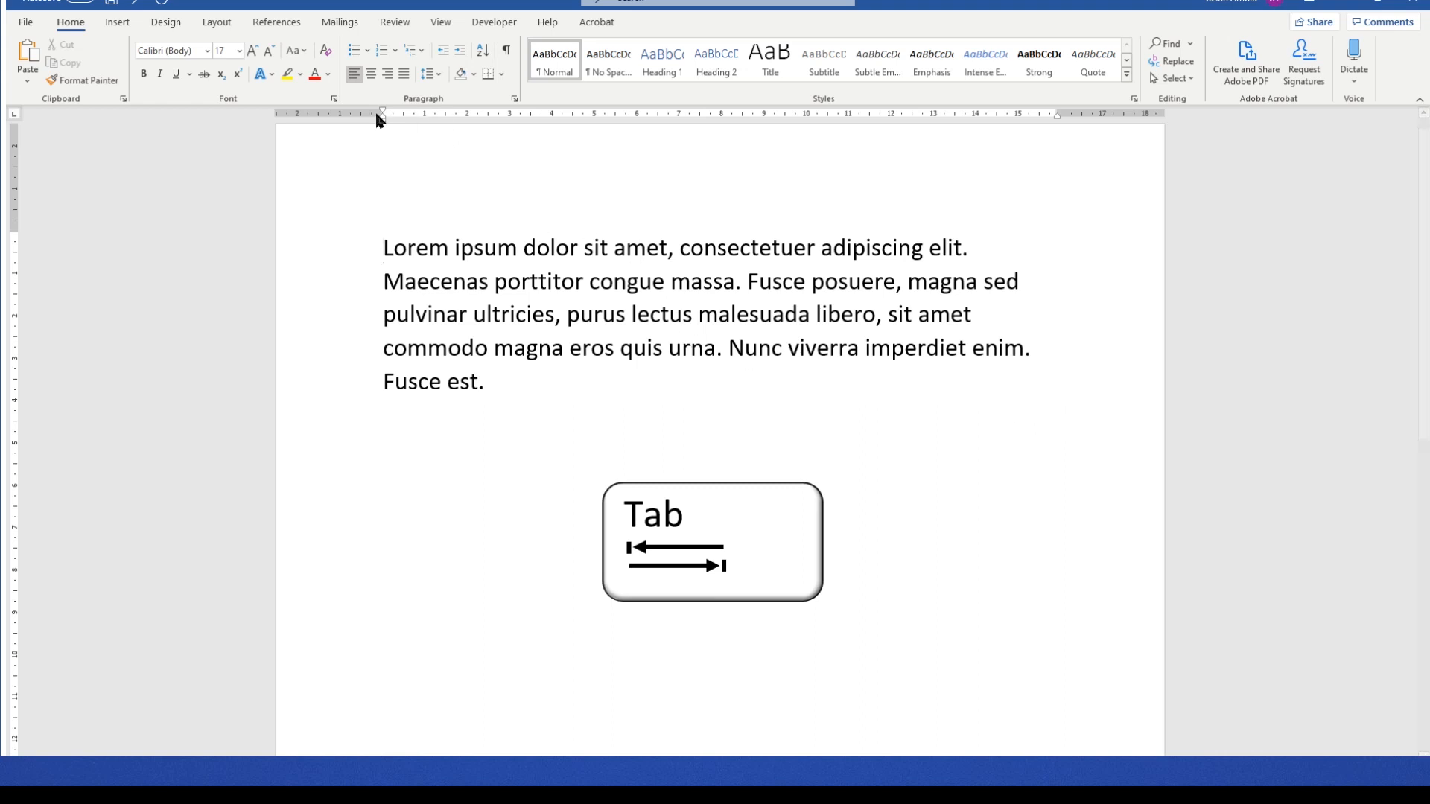
Open the Tabs dialog from the Paragraph dialog for the Lorem ipsum paragraph.
{"action": "left_click", "coordinate": [409, 464]}
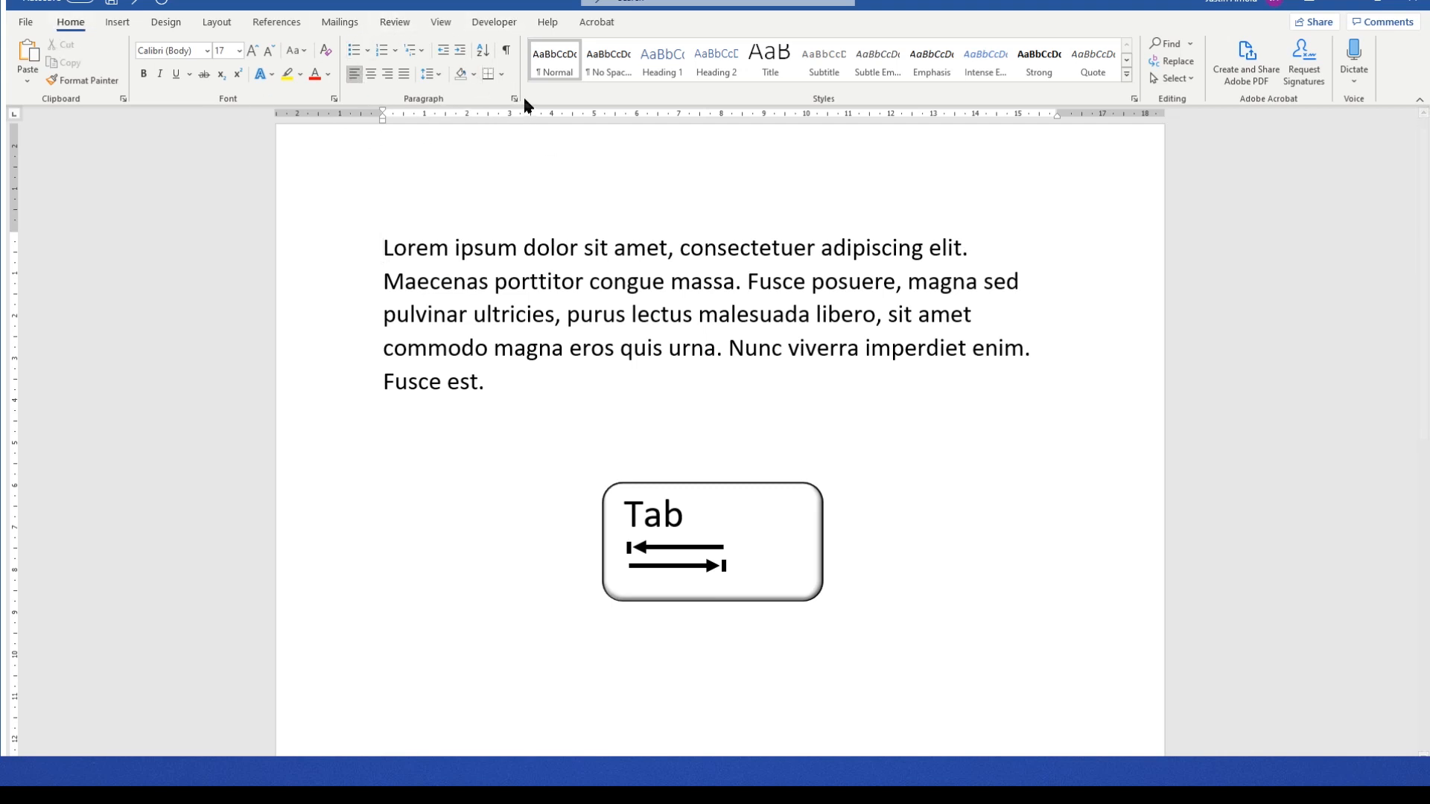
{"action": "left_click", "coordinate": [513, 98]}
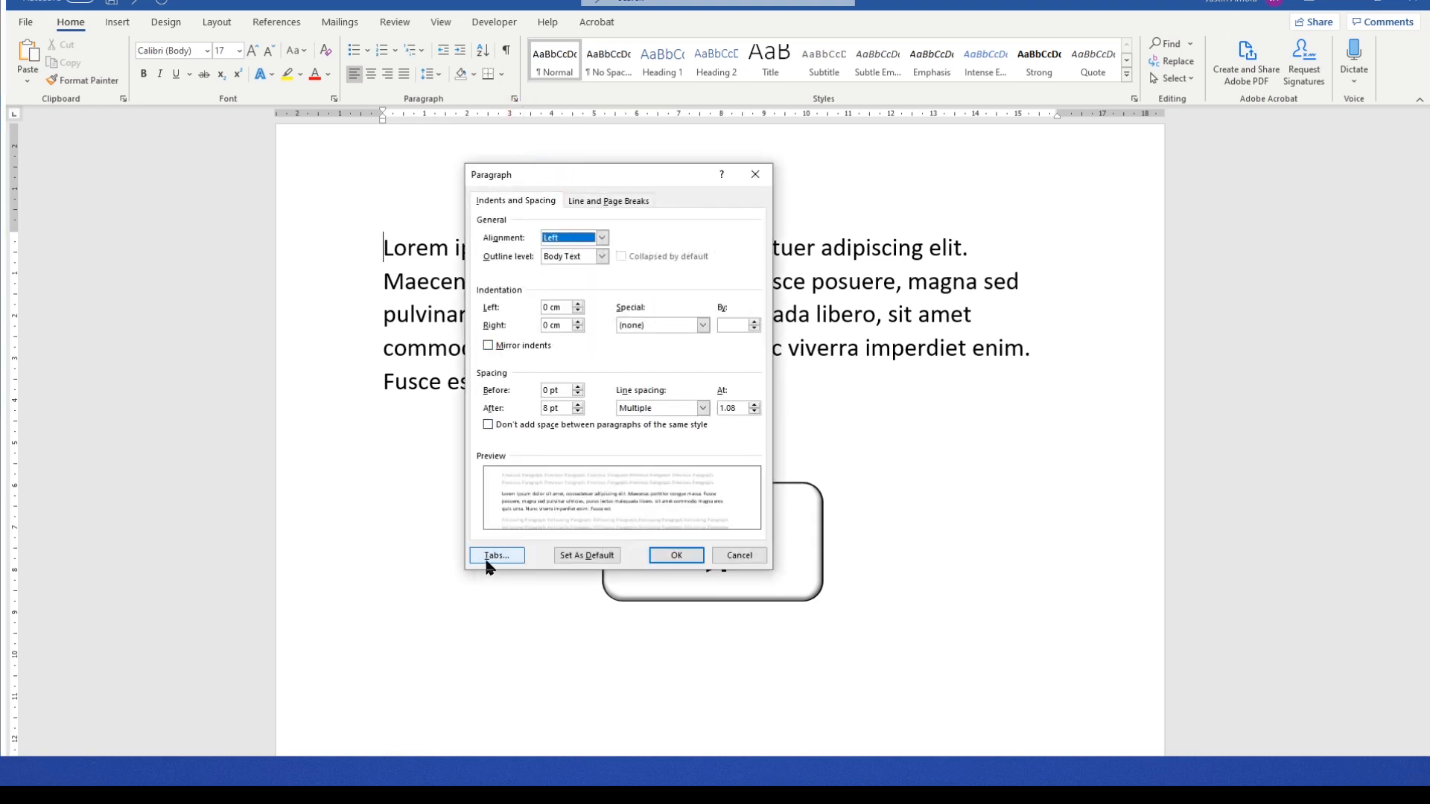
{"action": "left_click", "coordinate": [495, 556]}
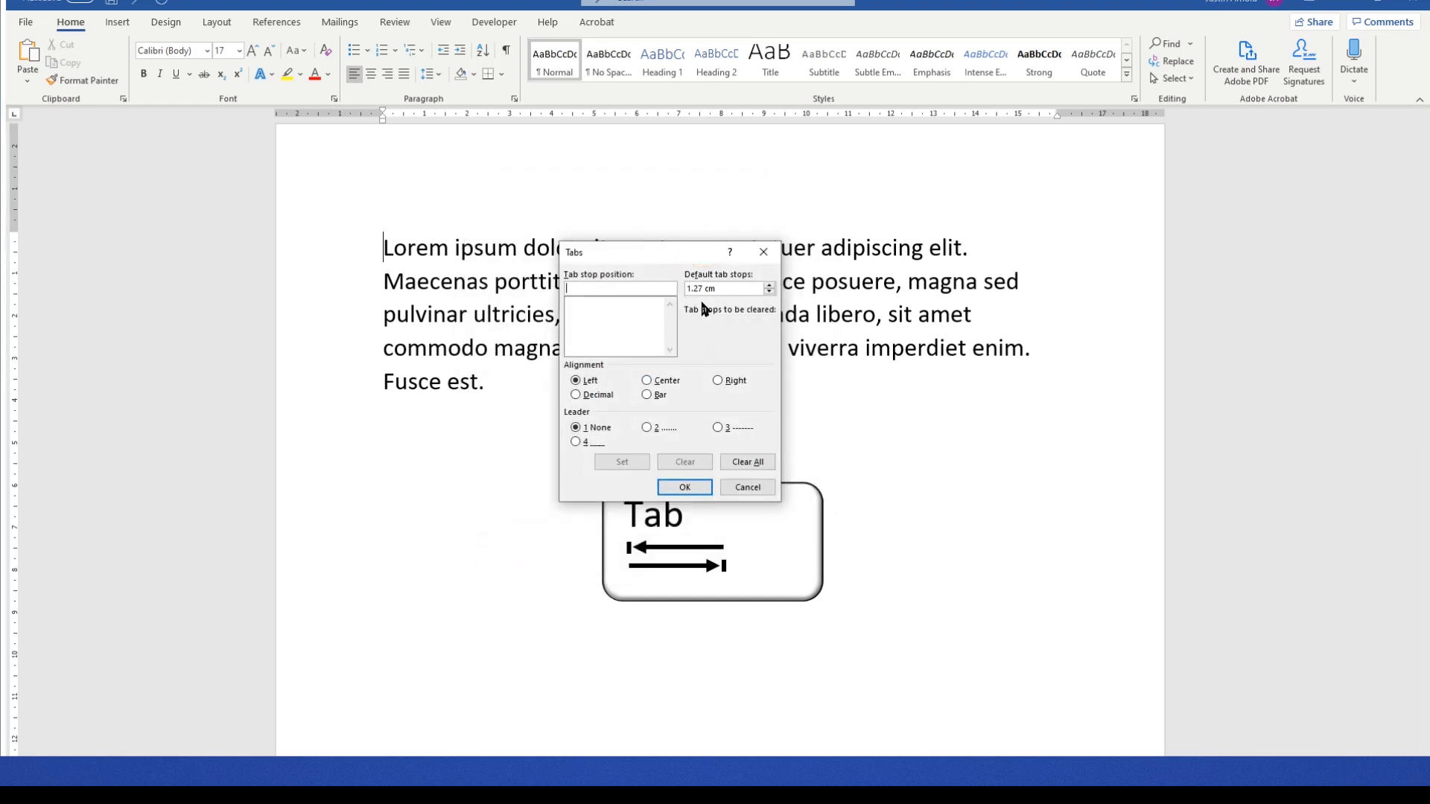
Replace the 1.27 cm Default tab stops value with 4 and confirm with OK.
{"action": "left_click", "coordinate": [724, 288]}
{"action": "type", "text": "4"}
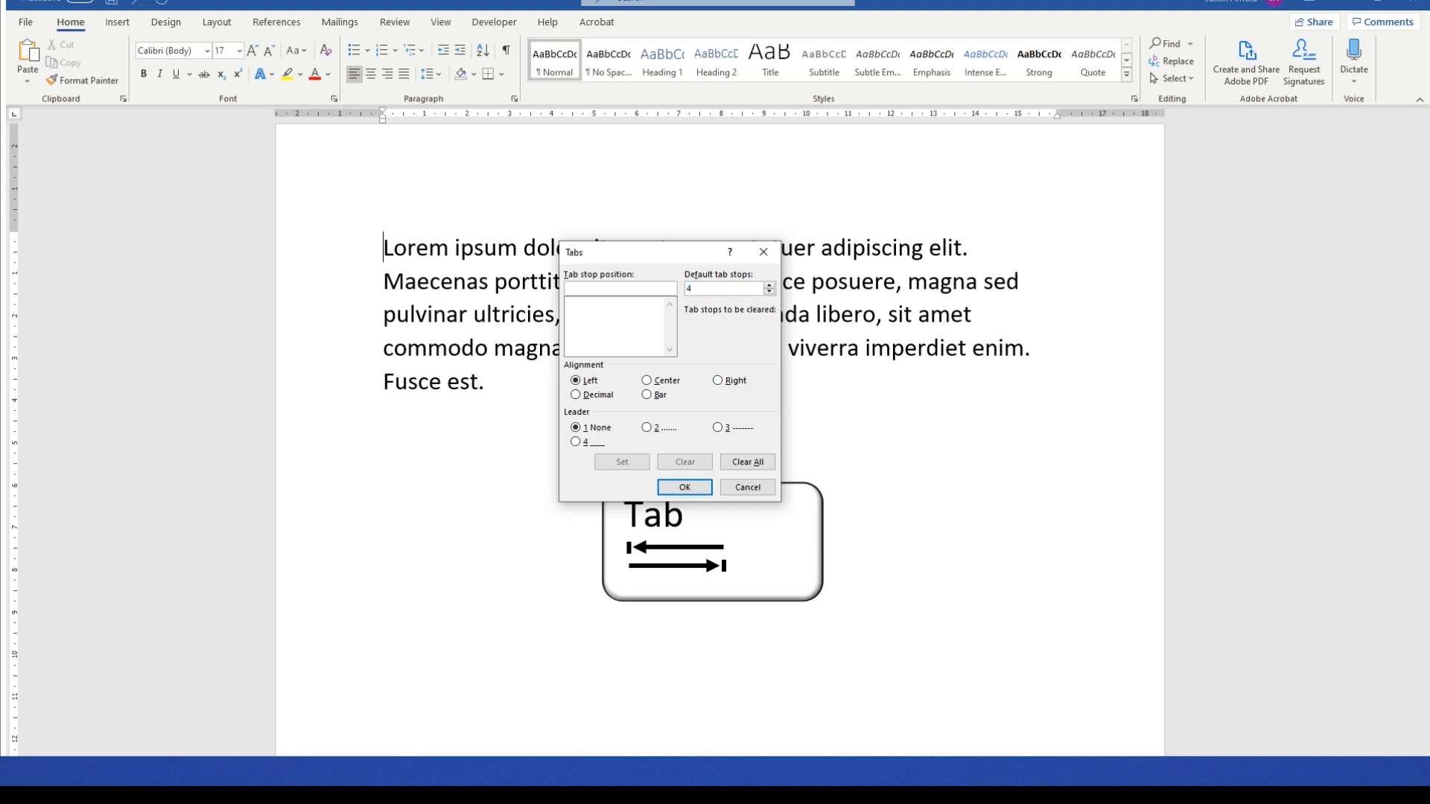
{"action": "left_click", "coordinate": [683, 488]}
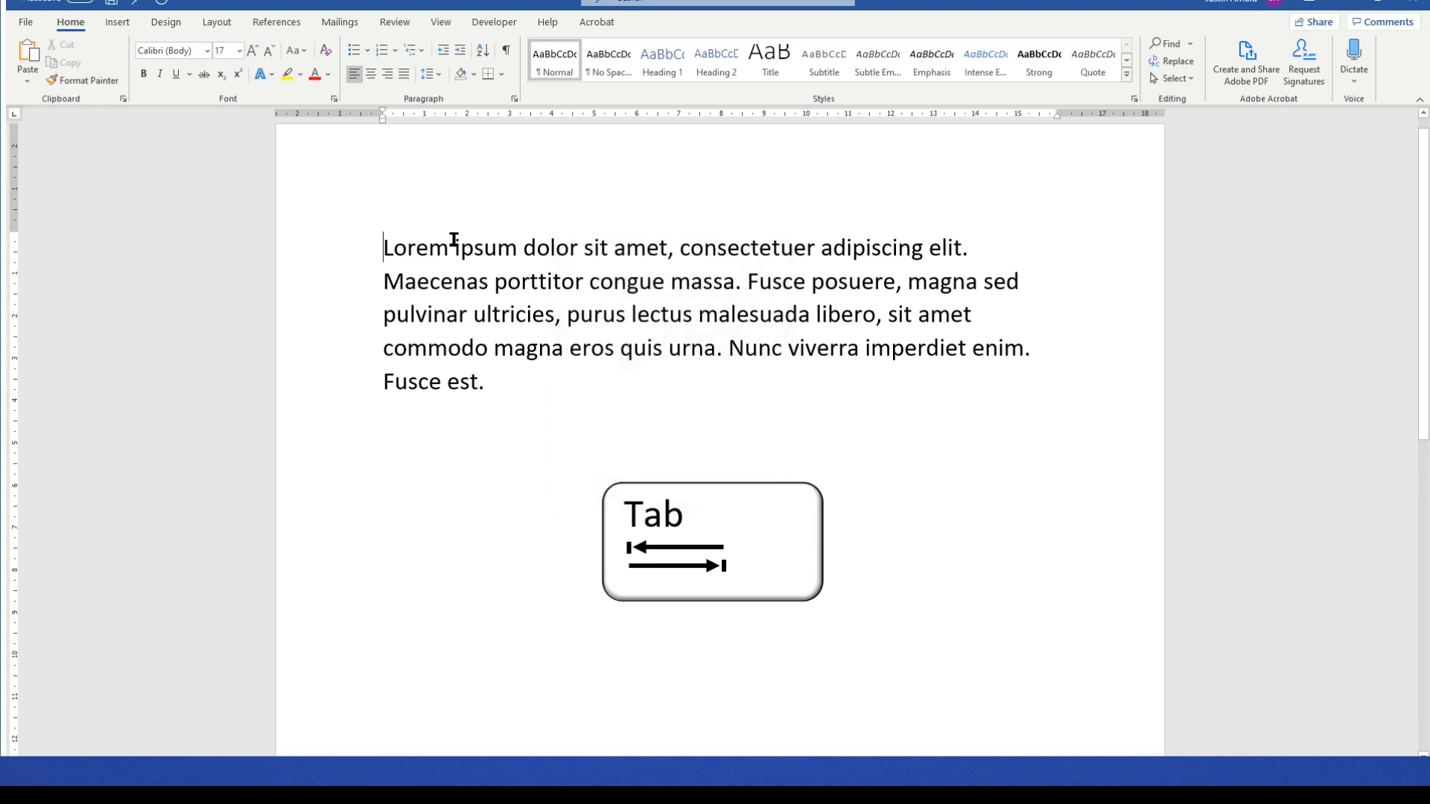